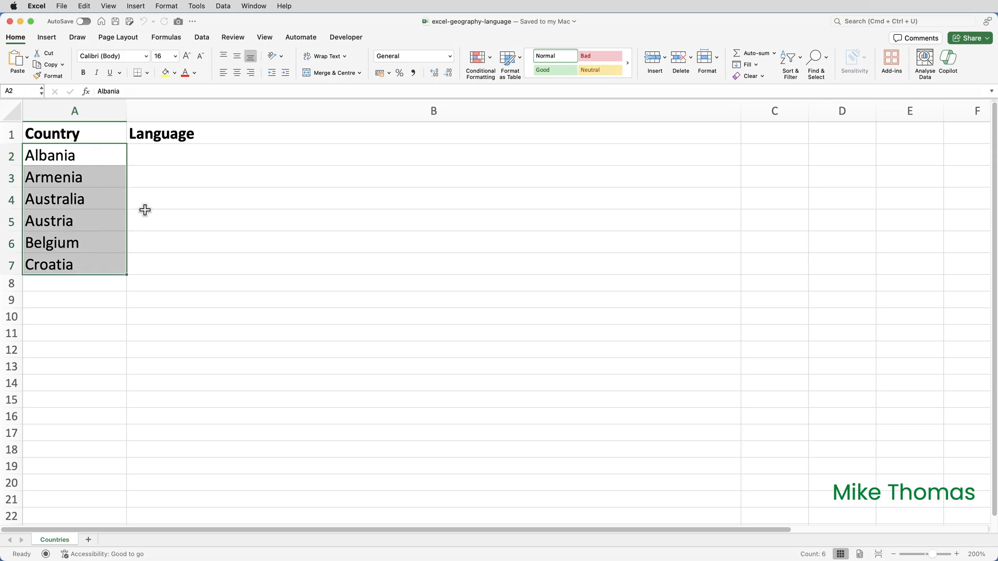
Convert the selected countries A2:A7 to the Geography data type from the Data tab
left_click(201, 38)
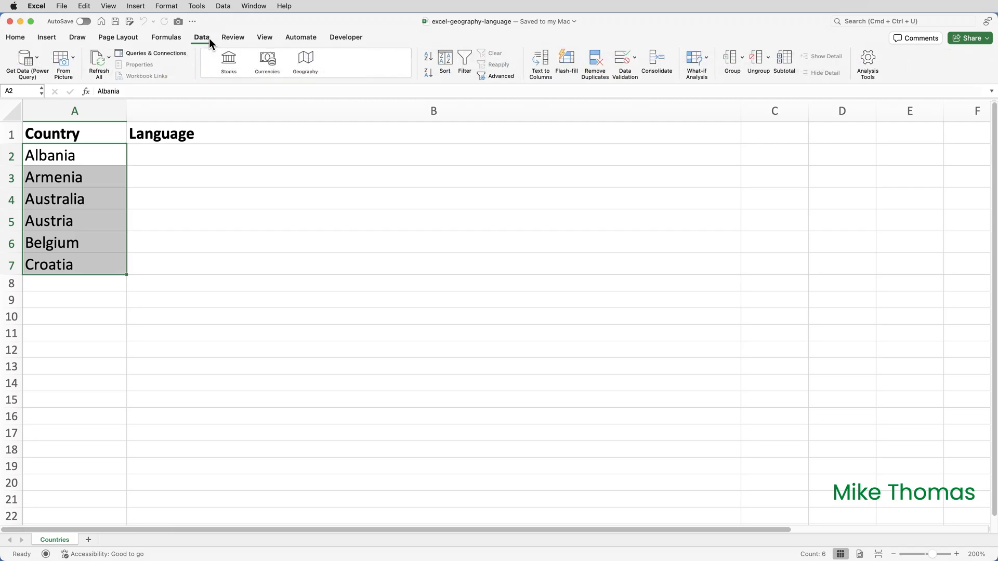
left_click(305, 61)
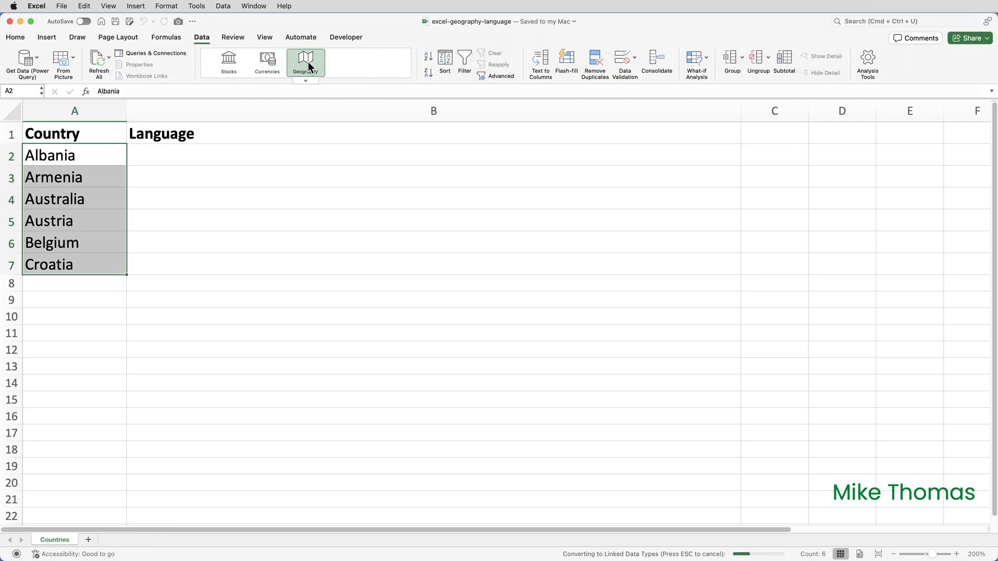
left_click(306, 62)
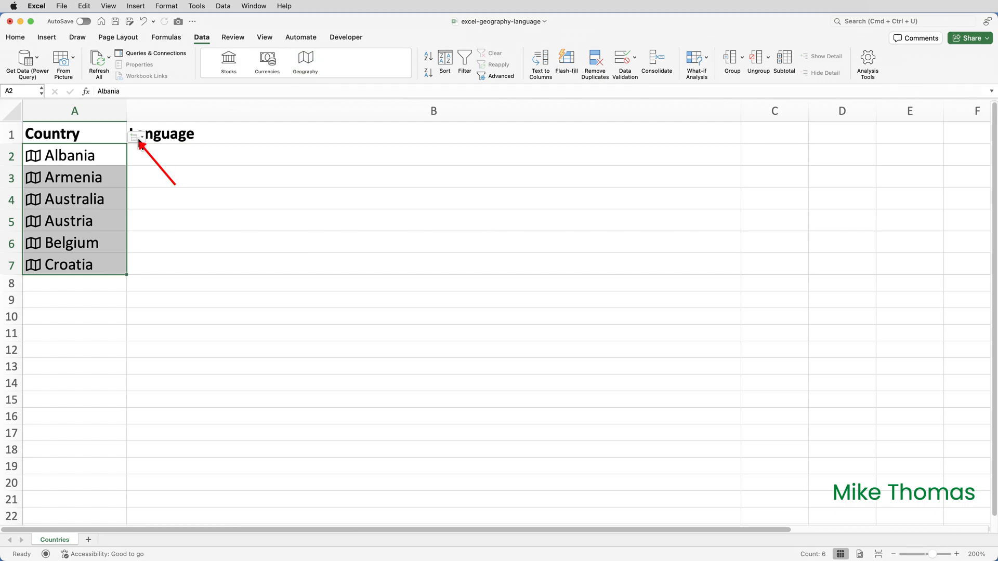
Insert the Official language field so column B lists each country's languages
left_click(136, 138)
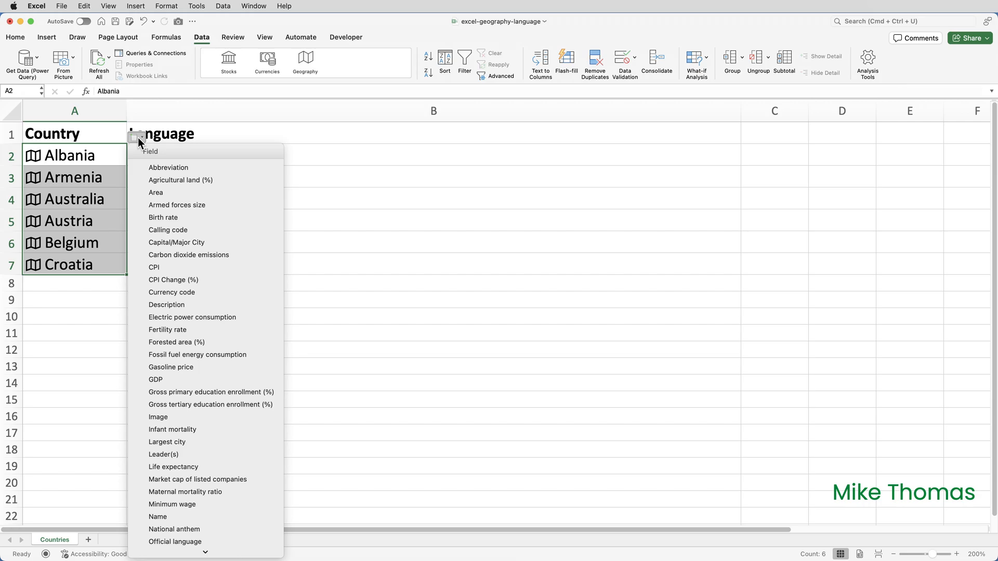
mouse_move(178, 382)
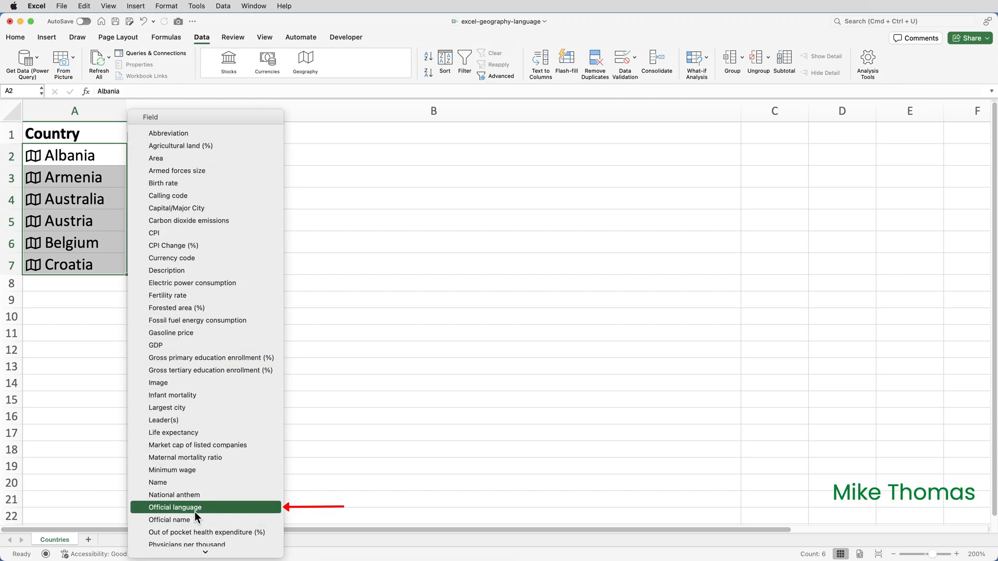
left_click(175, 507)
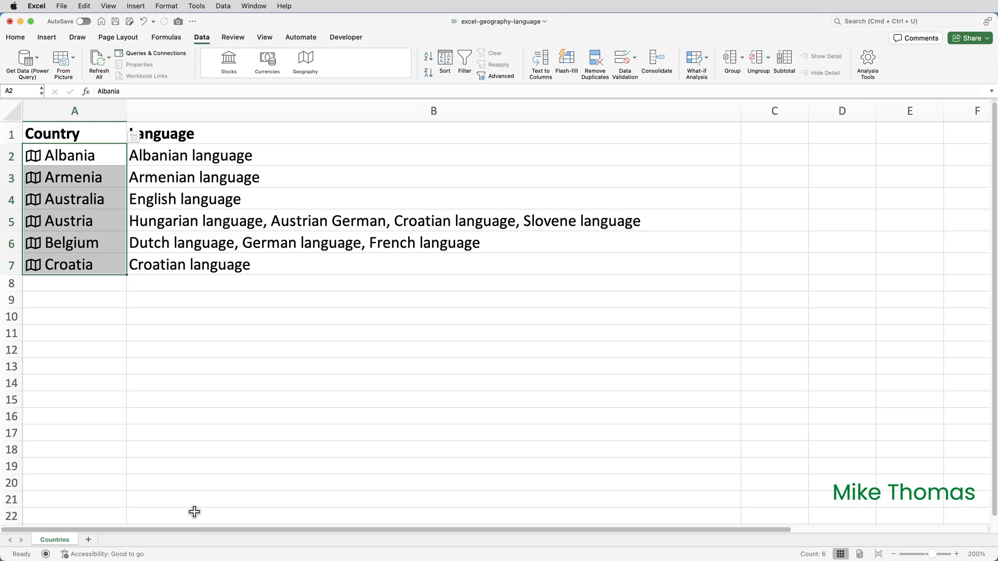
mouse_move(236, 171)
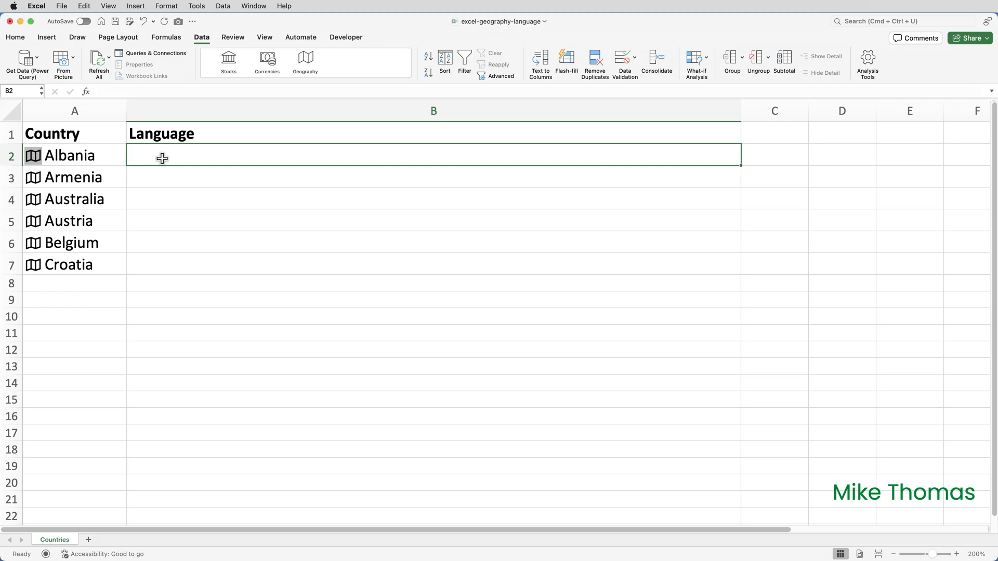
mouse_move(162, 158)
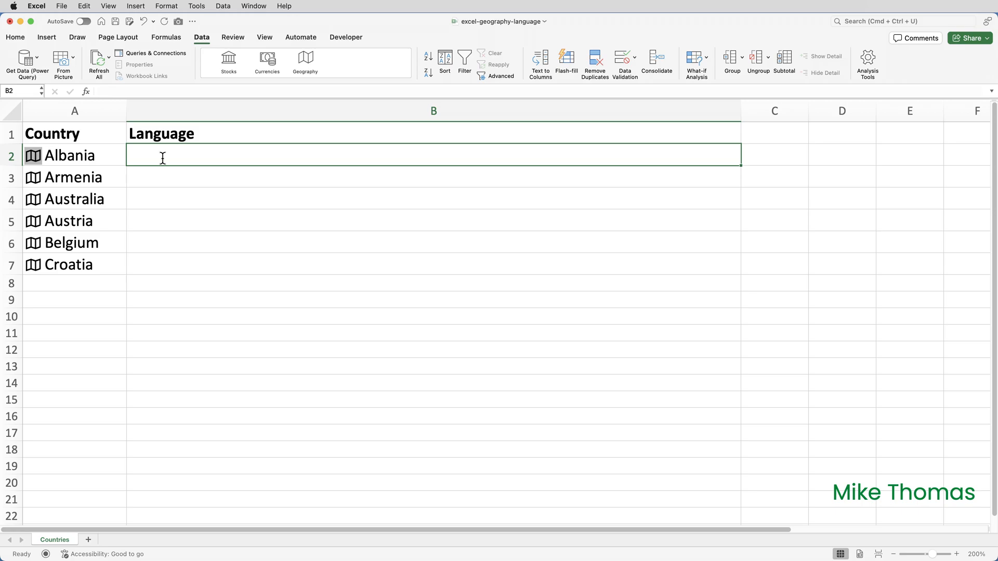
Enter a formula in B2 reading A2's Official language, giving Albanian language
type("=A")
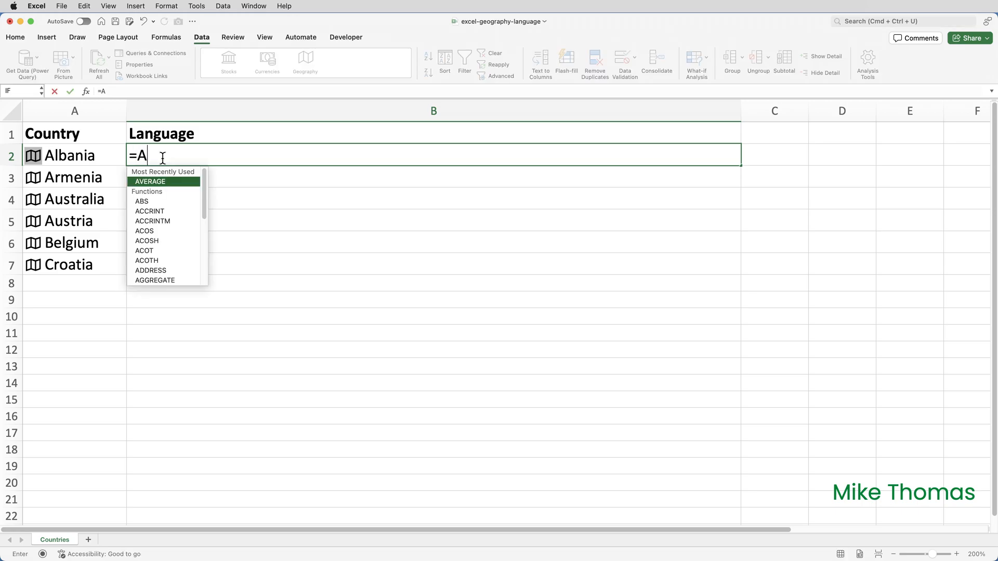
type("2")
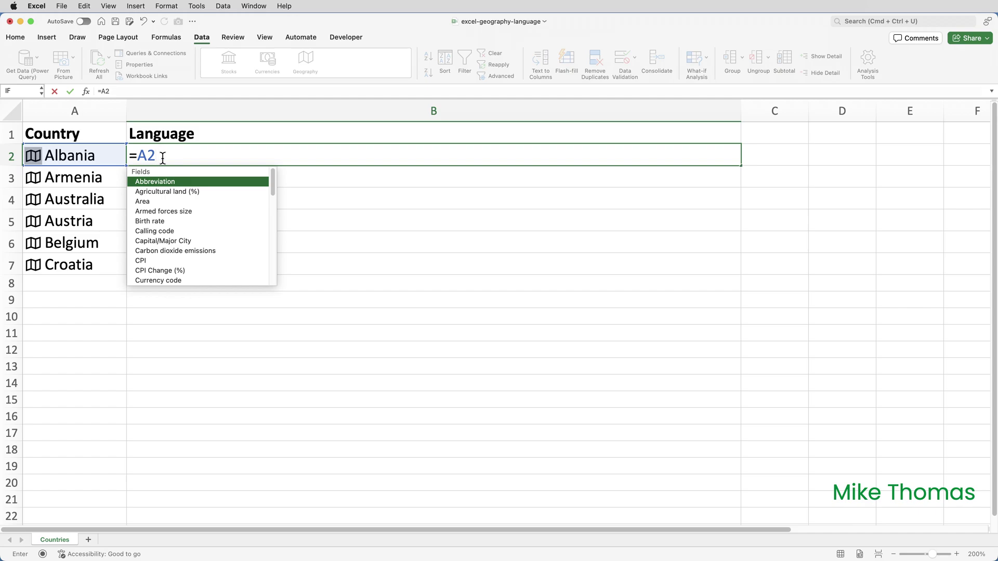
mouse_move(248, 178)
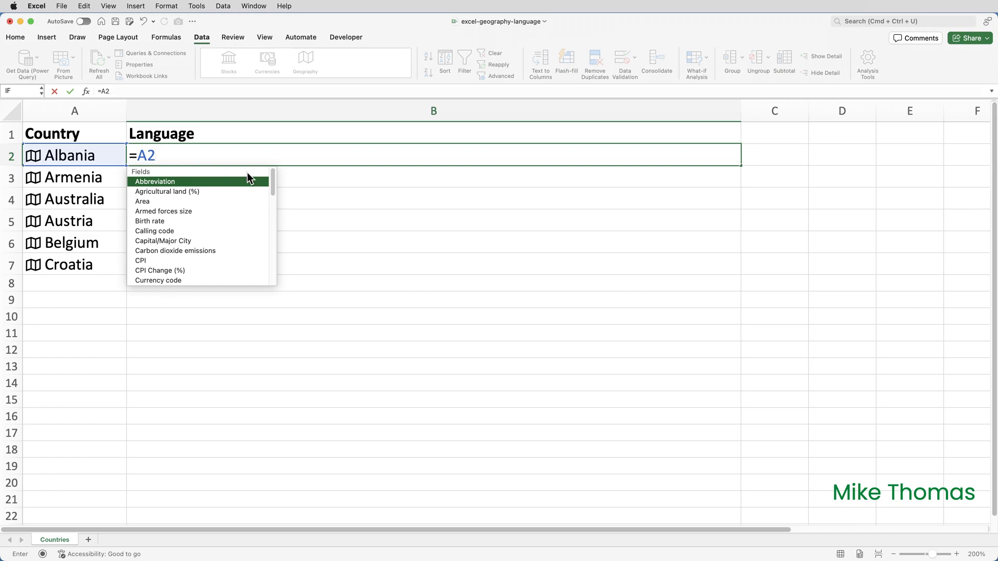
scroll("down", 3)
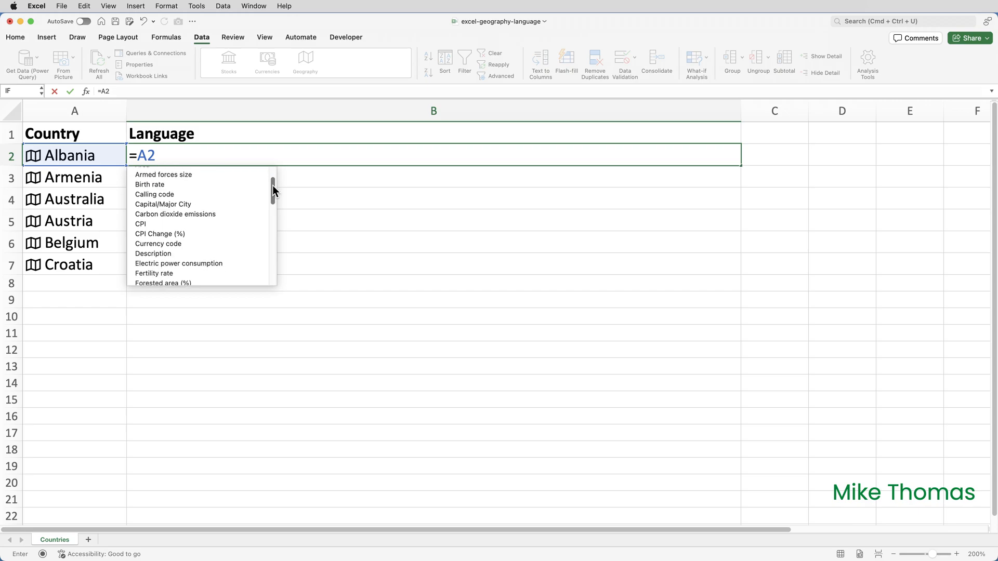
scroll("down", 3)
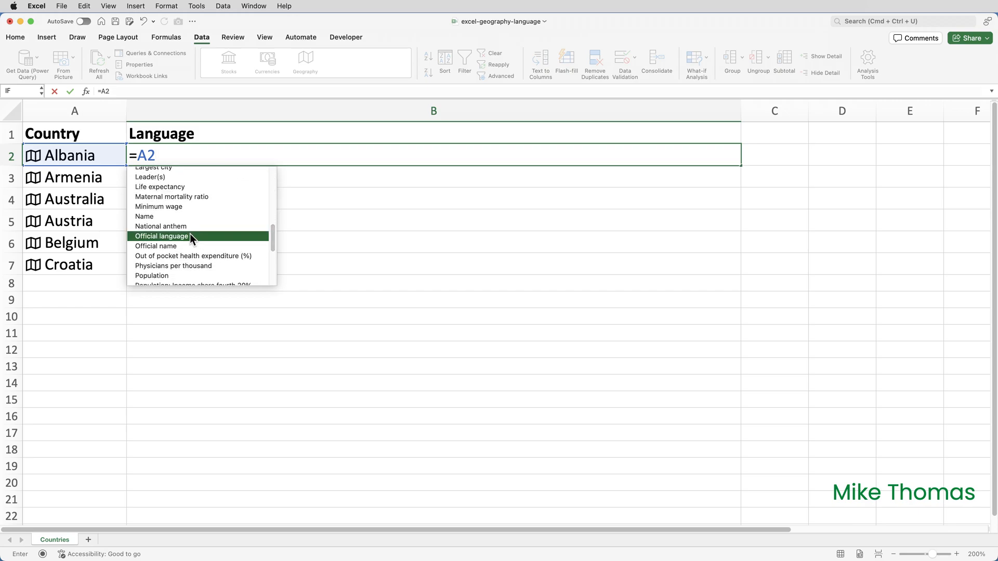
left_click(161, 236)
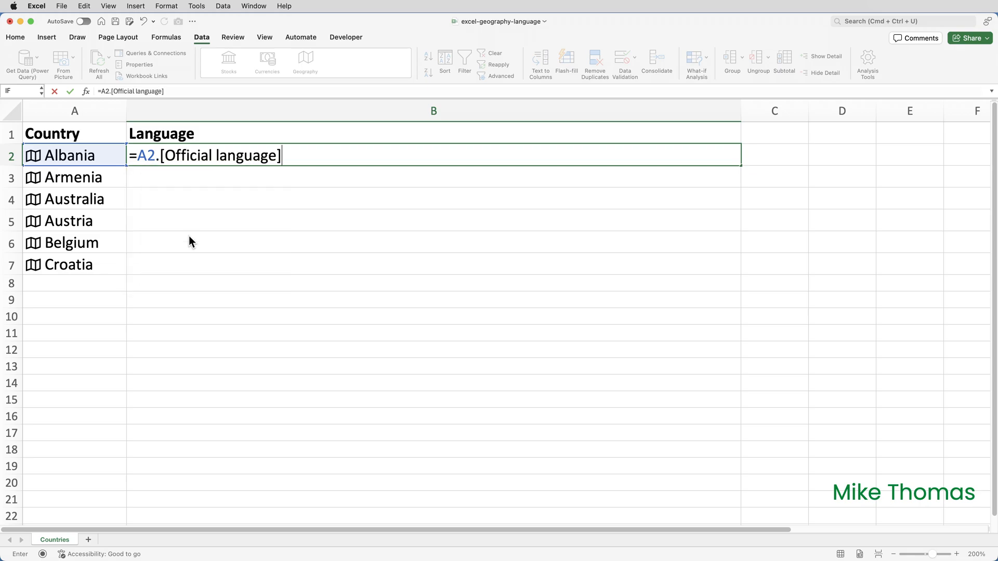
key("Return")
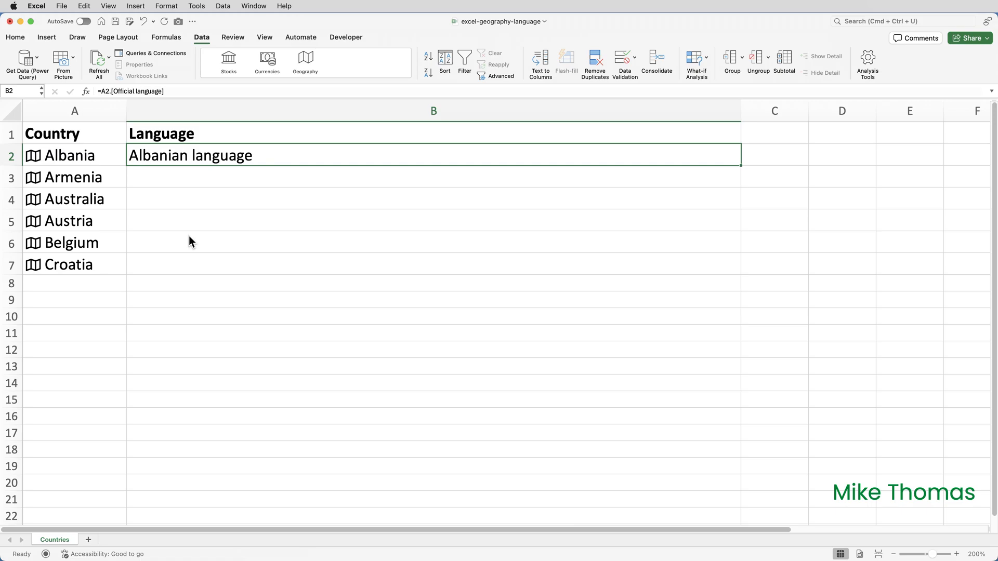
mouse_move(568, 226)
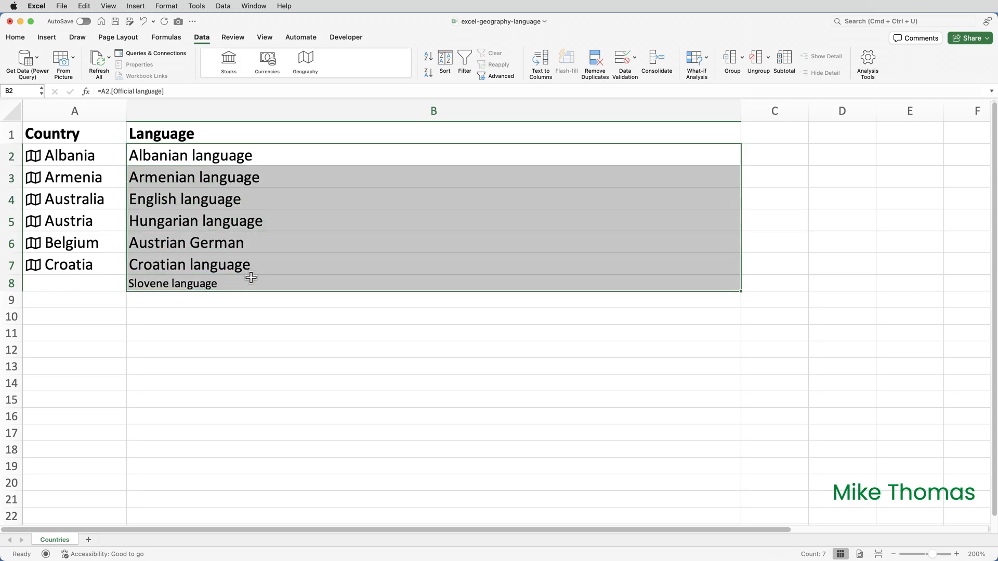
Delete the formula-based language results, leaving column B empty
key("delete")
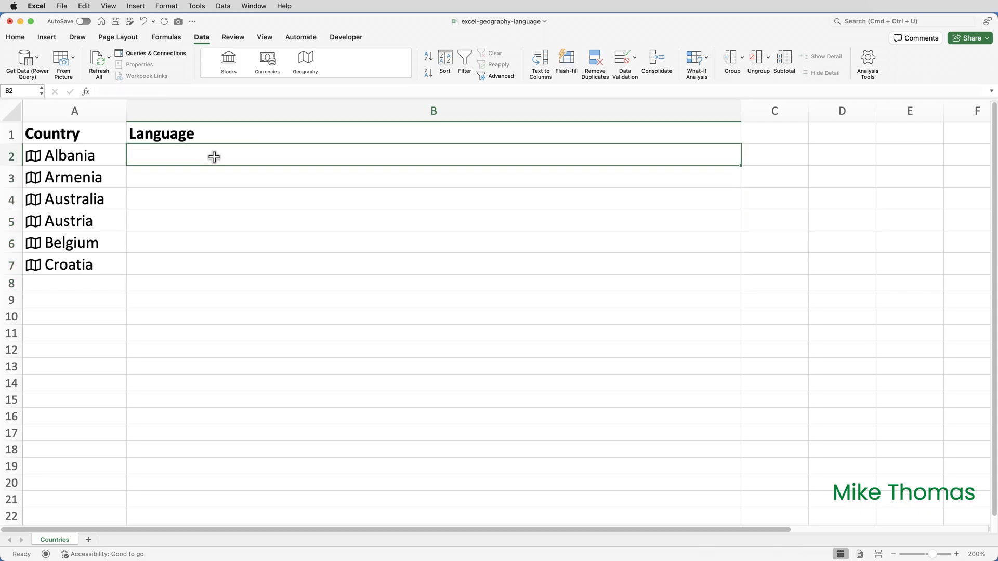